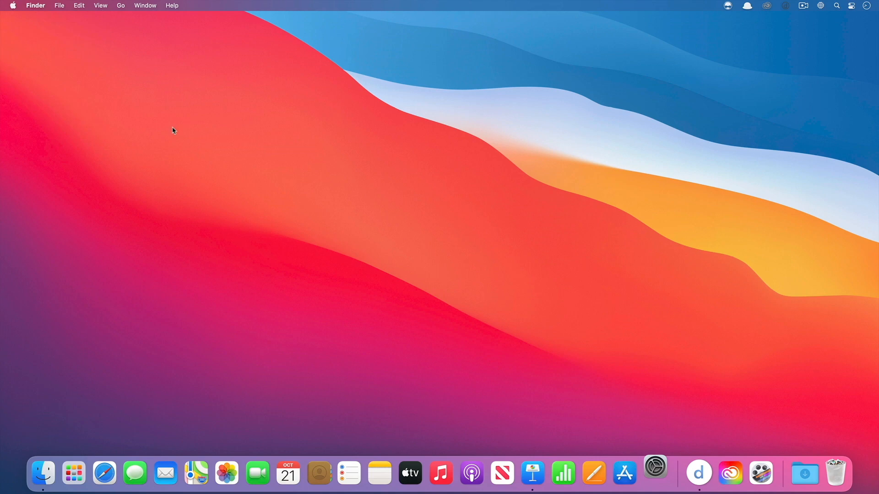
# - Launch System Preferences, search 'key' and reach the Keyboard pane, then clear the search
pyautogui.click(655, 473)
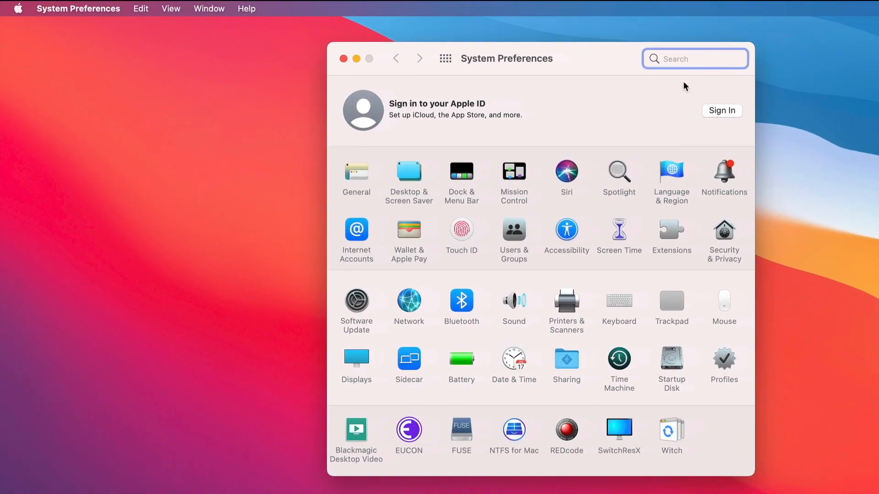
pyautogui.moveTo(658, 172)
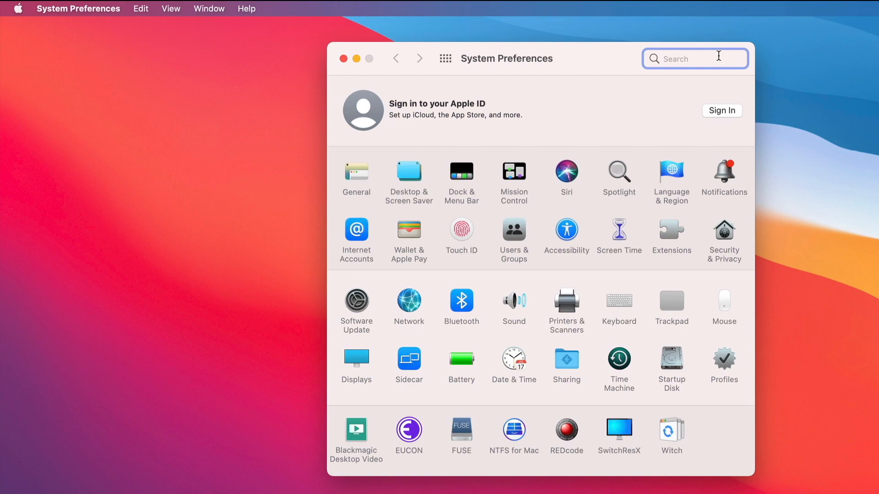
pyautogui.write('keyb')
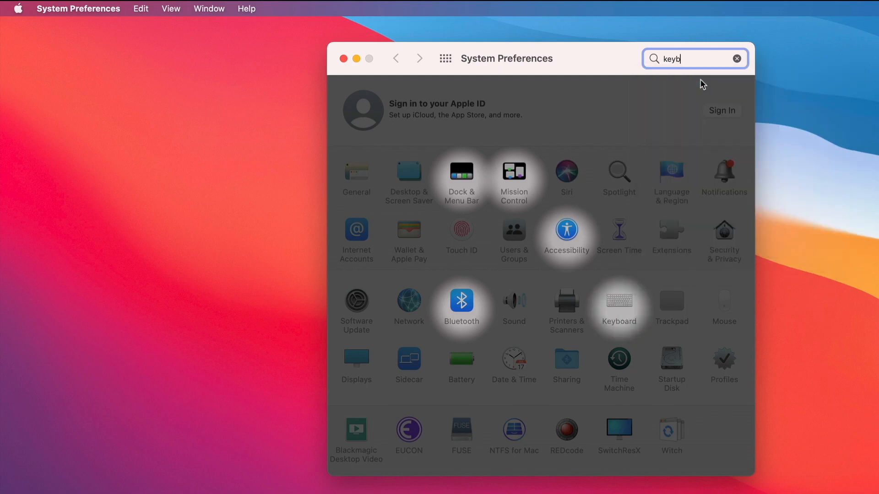
pyautogui.click(619, 306)
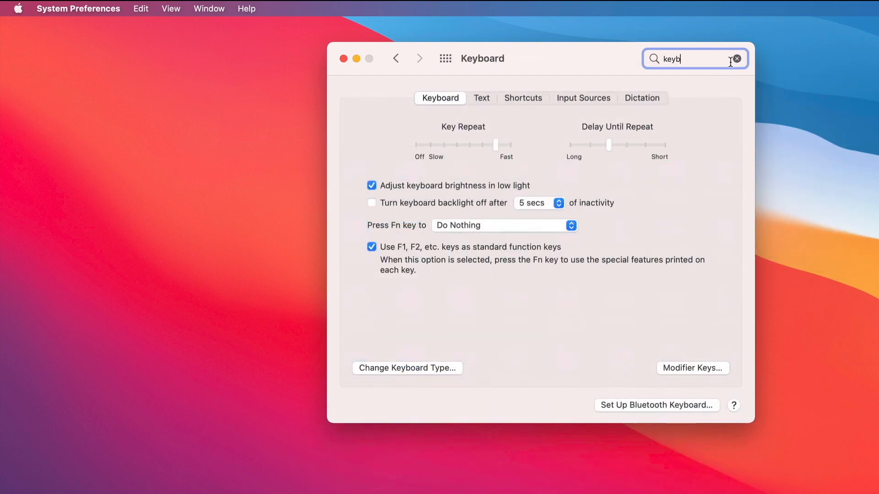
pyautogui.click(736, 58)
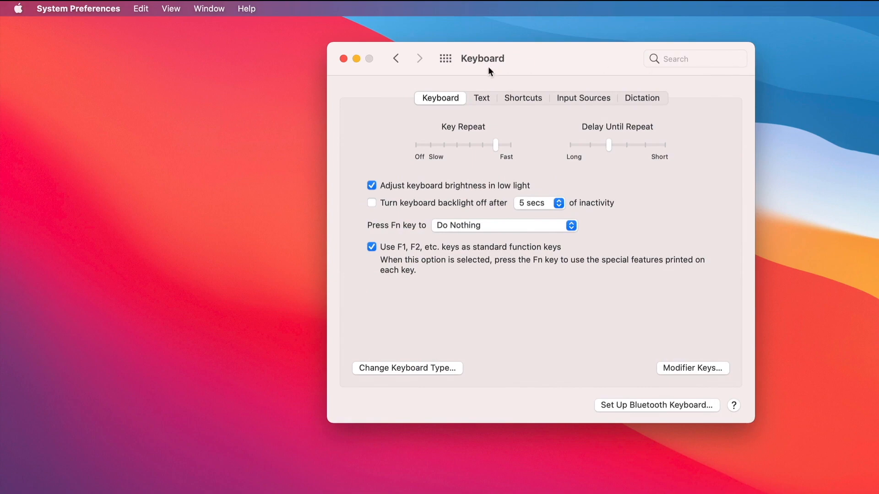
# - Show all panes and arrange them alphabetically via View > Organize Alphabetically
pyautogui.click(695, 58)
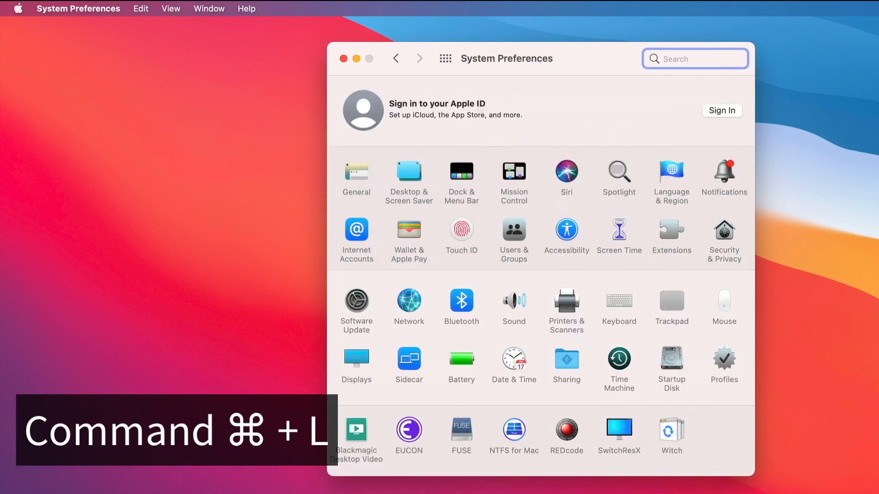
pyautogui.click(170, 9)
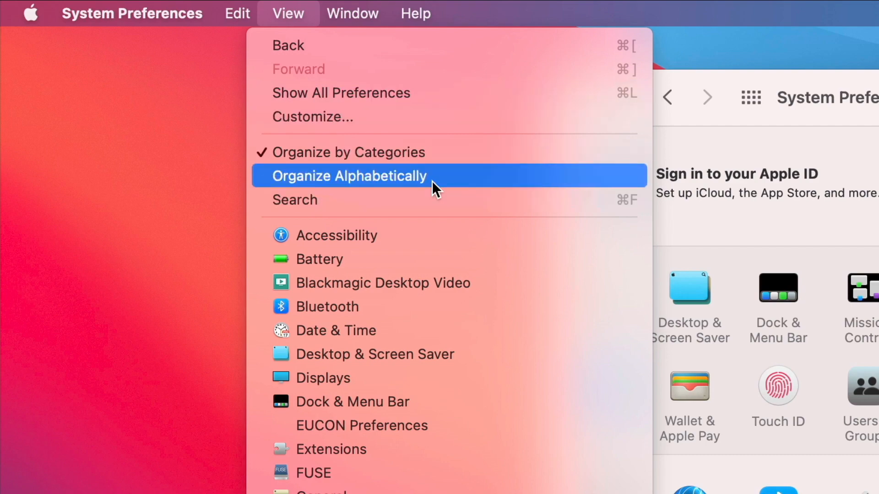
pyautogui.click(349, 176)
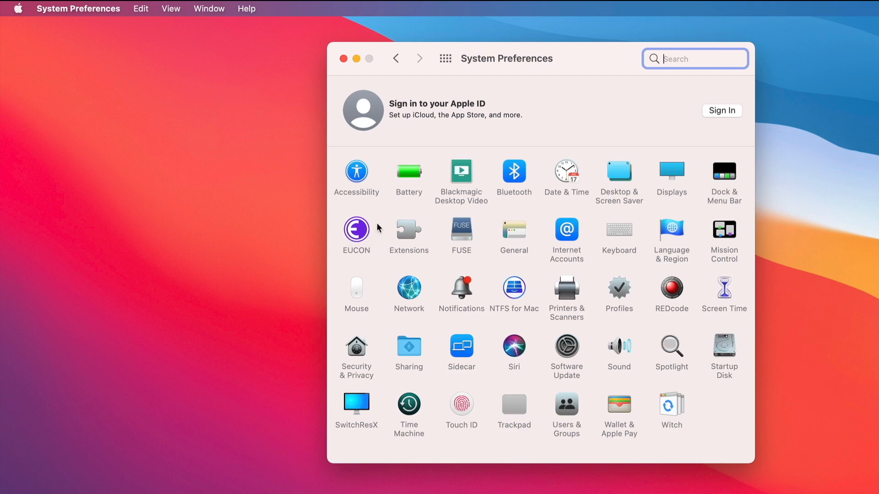
pyautogui.moveTo(191, 71)
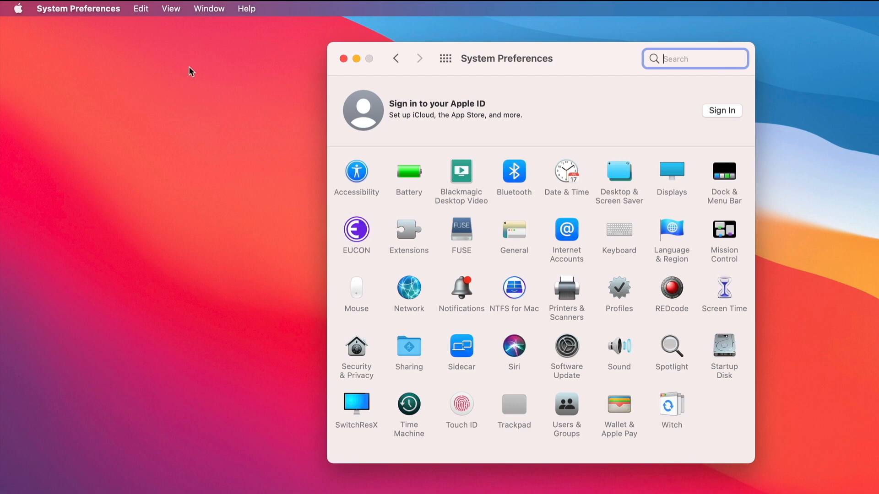
# - Enter Customize mode from the View menu to choose which panes are shown
pyautogui.click(170, 8)
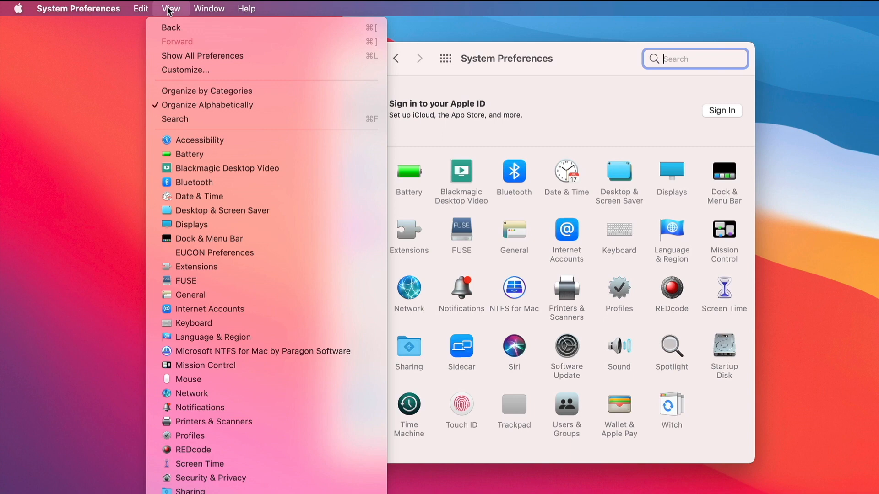
pyautogui.moveTo(221, 70)
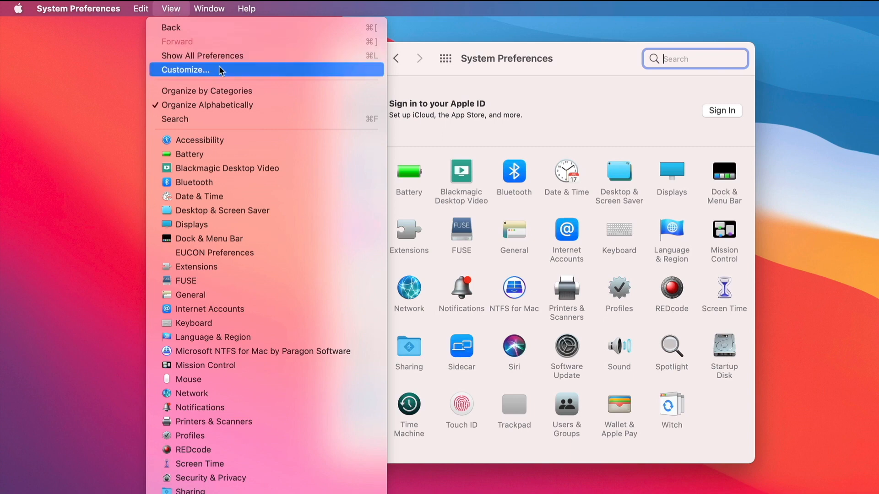
pyautogui.click(185, 70)
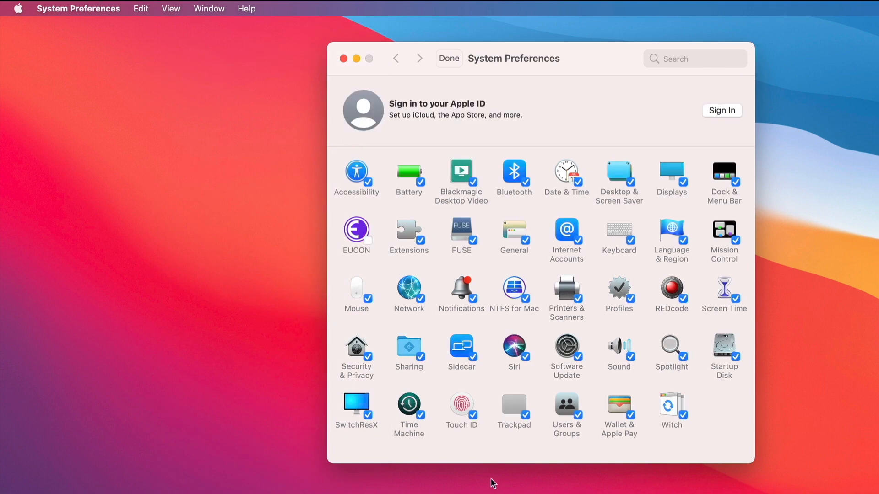
pyautogui.moveTo(473, 416)
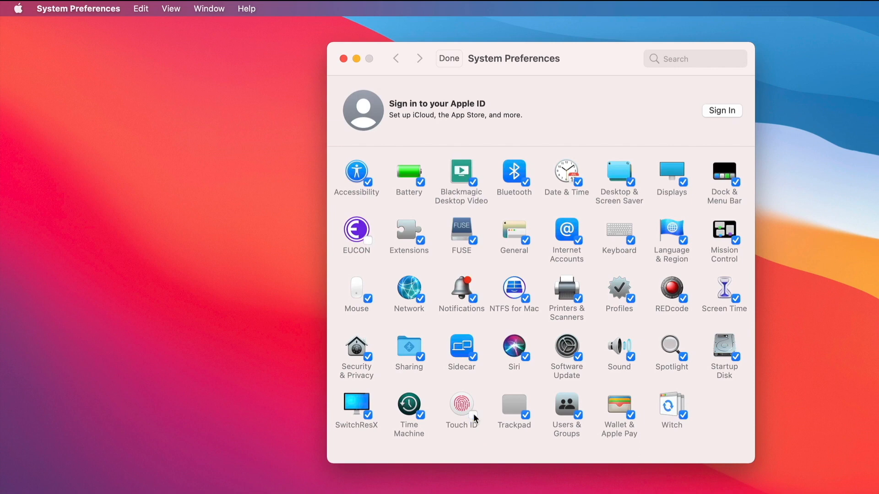
pyautogui.moveTo(477, 390)
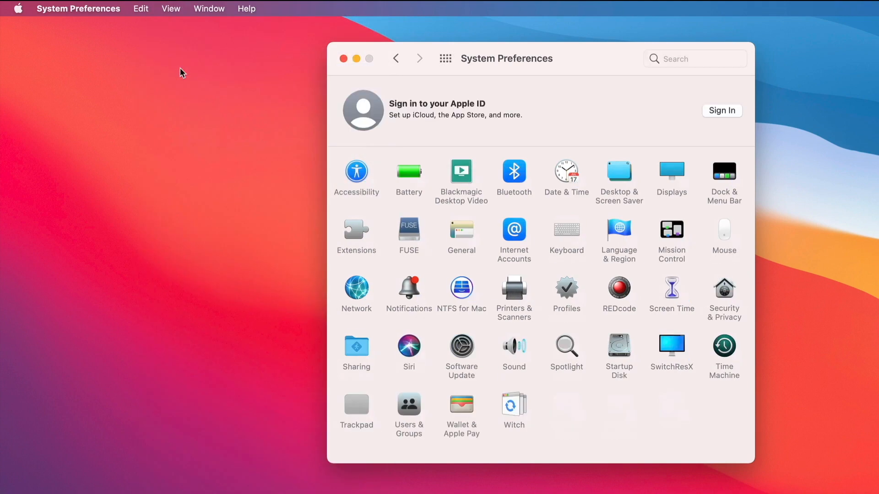
pyautogui.moveTo(563, 108)
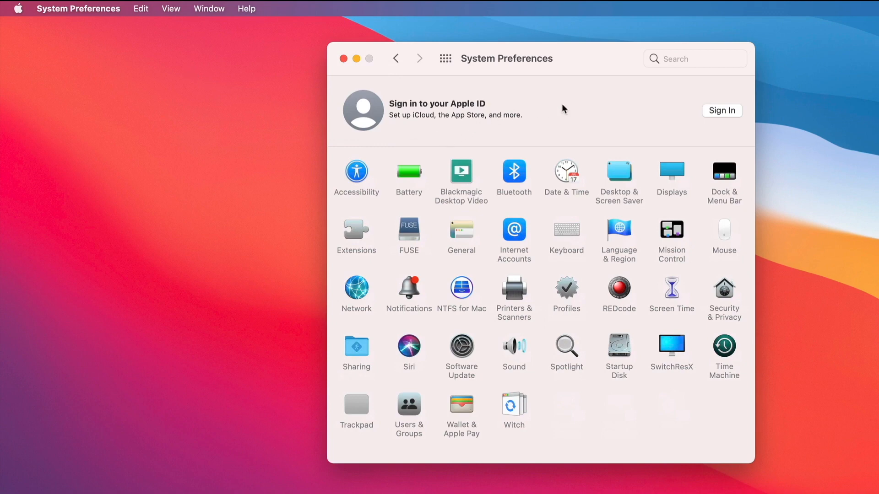
# - Search 'euc' to reach the hidden EUCON Preferences pane, then clear the search
pyautogui.click(695, 58)
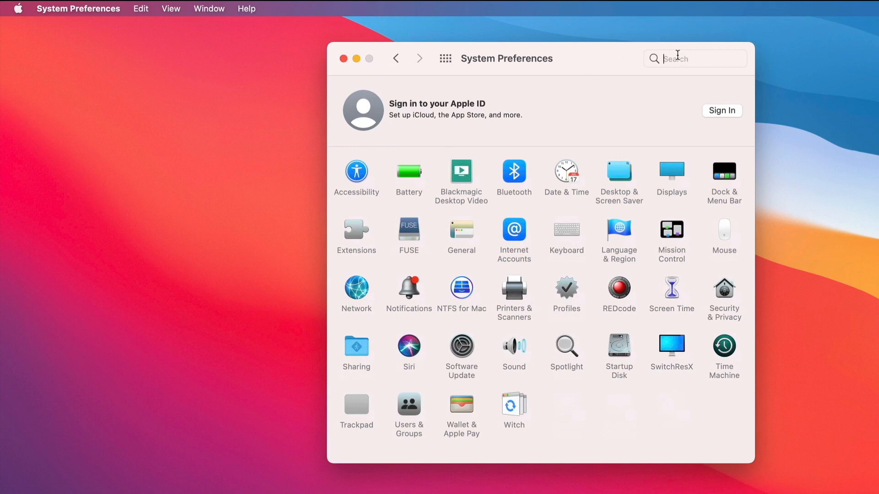
pyautogui.click(695, 58)
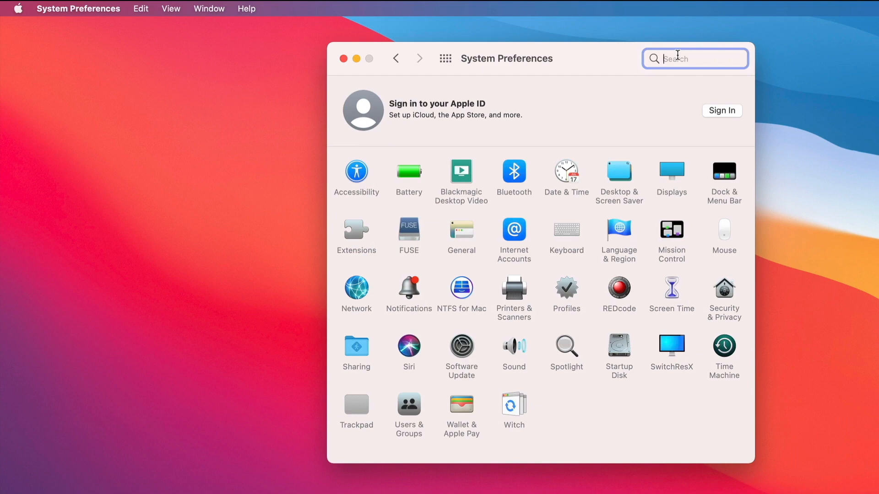
pyautogui.write('euc')
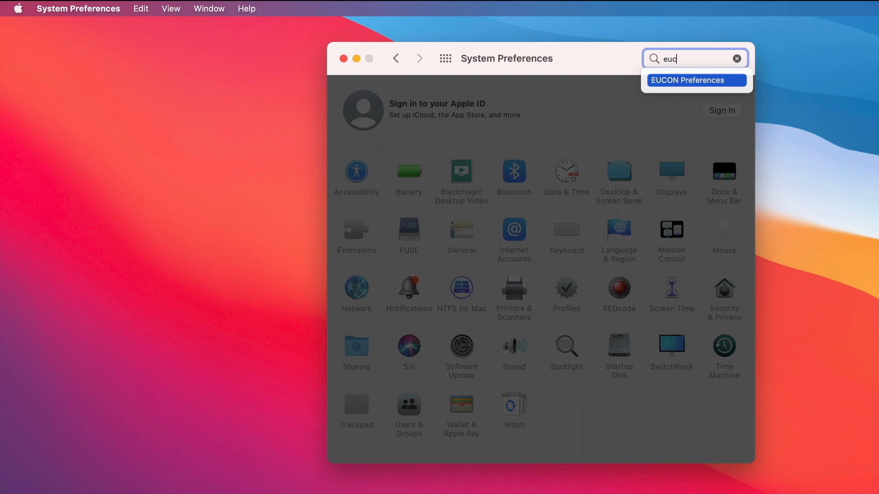
pyautogui.click(688, 80)
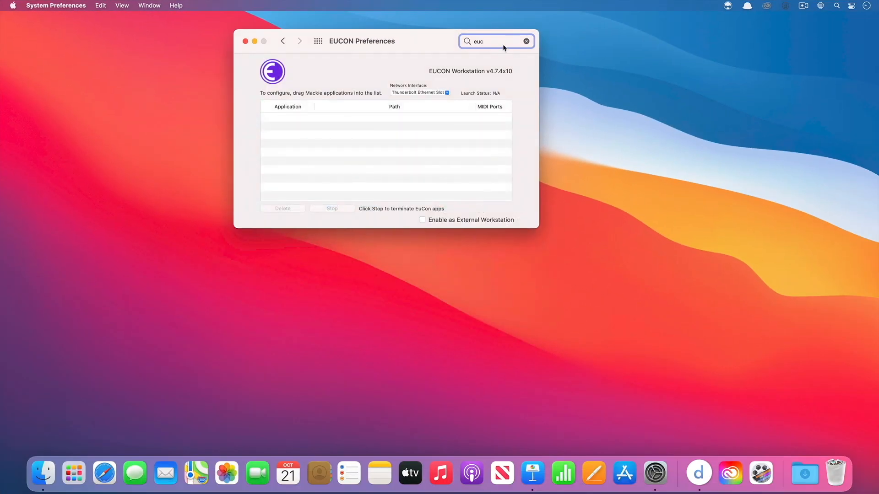
pyautogui.click(526, 41)
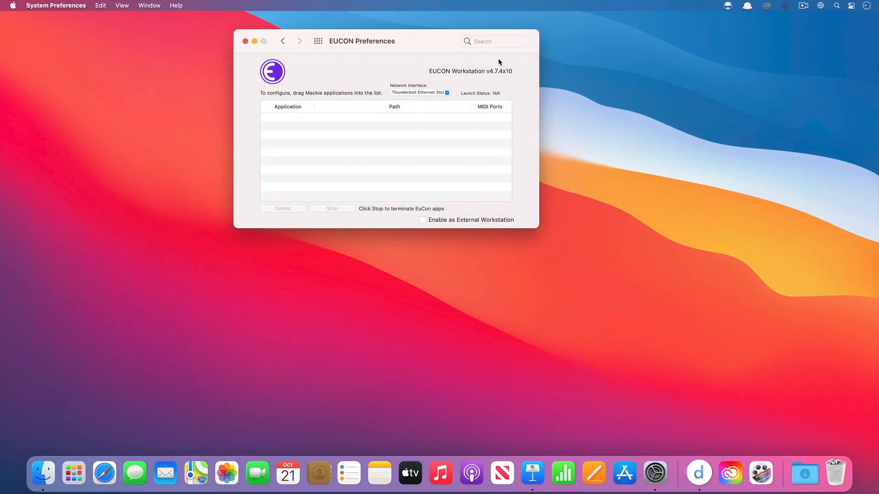